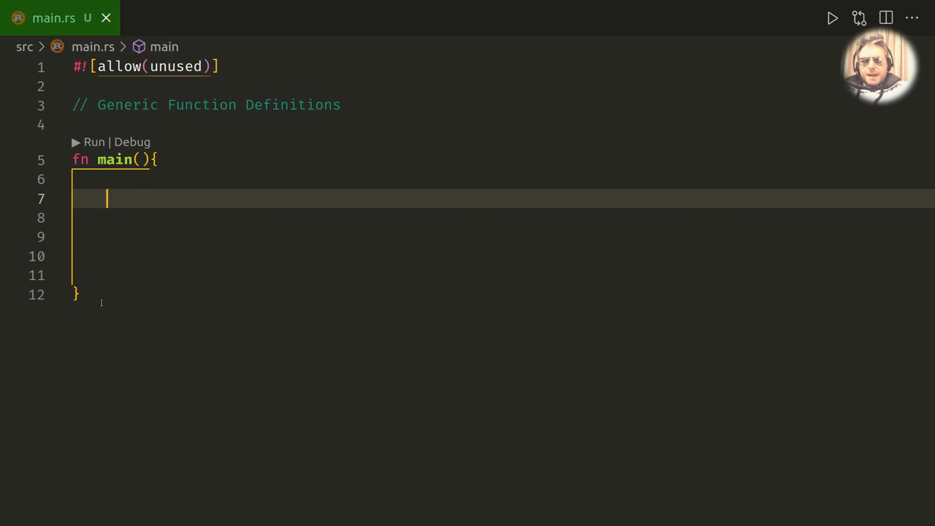
# Step: Start the function fn get_biggest<T> below main
pyautogui.write('fn')
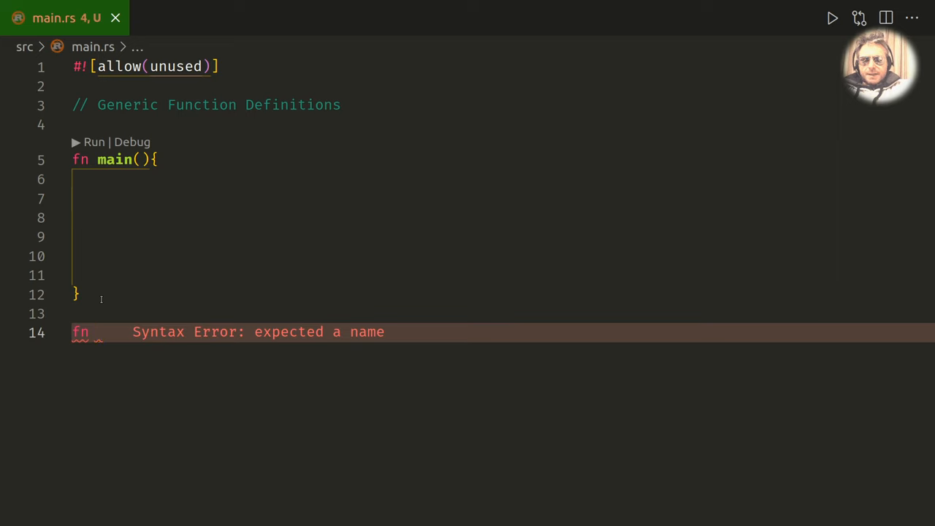
pyautogui.write('get')
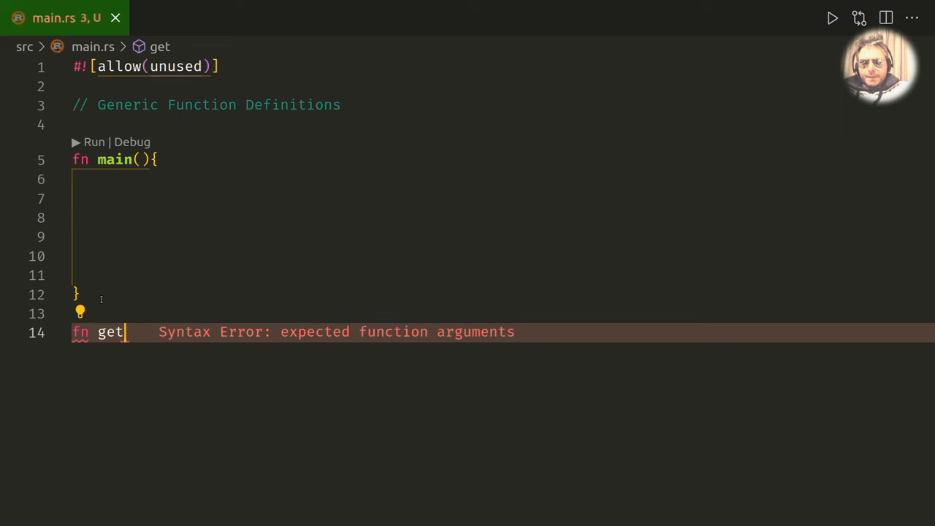
pyautogui.write('_bigge')
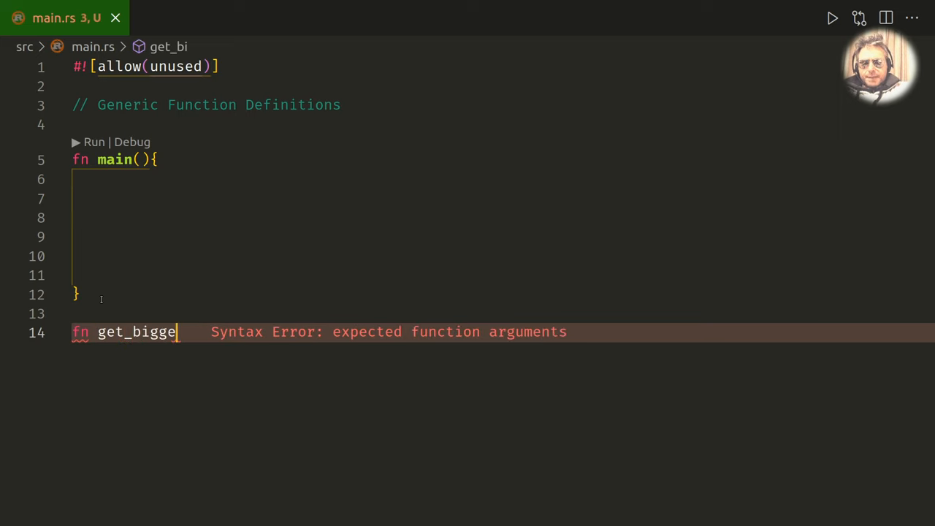
pyautogui.write('st')
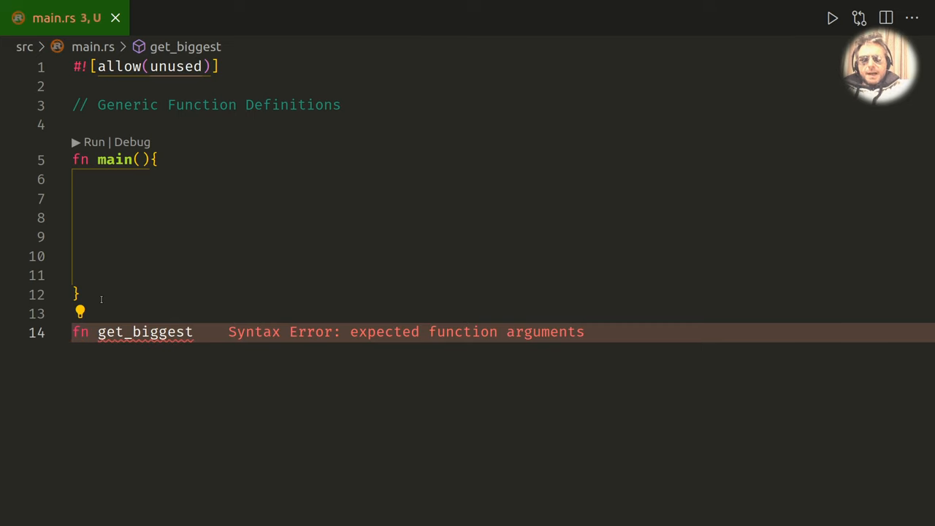
pyautogui.write('<')
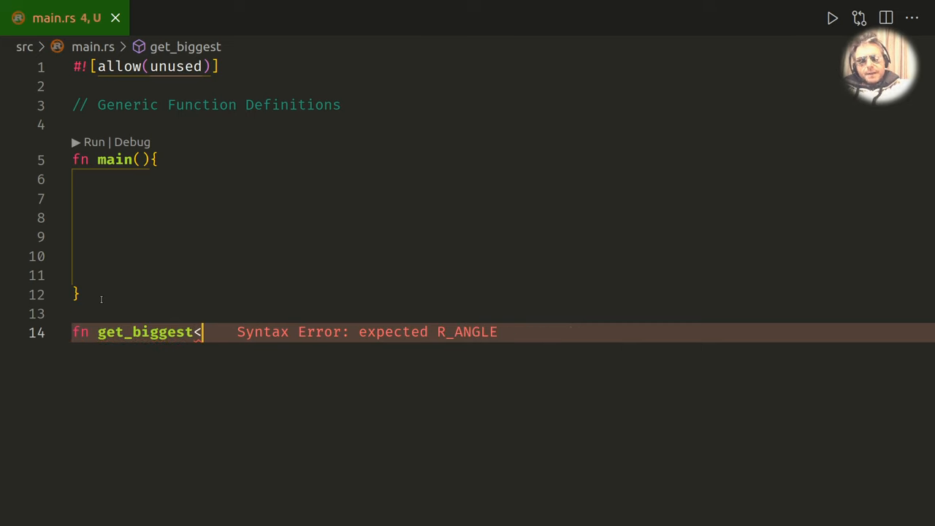
pyautogui.write('T')
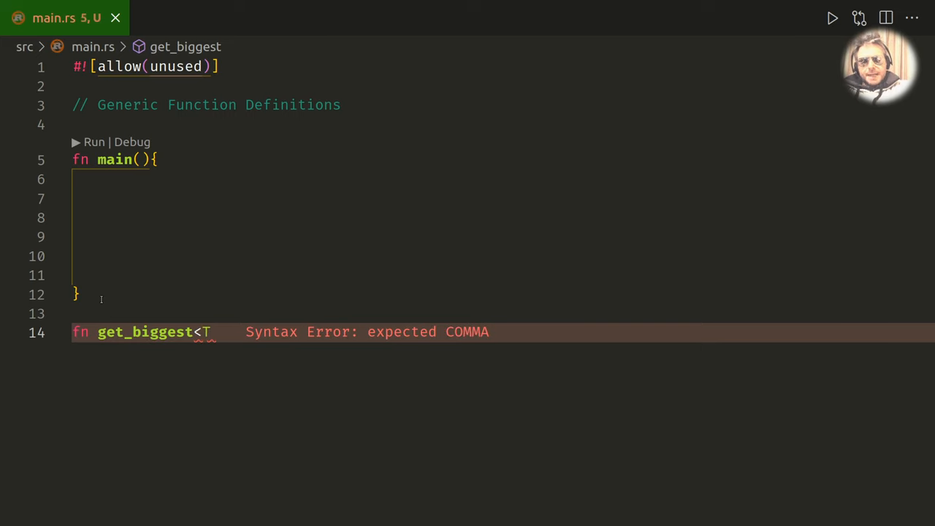
pyautogui.write('>')
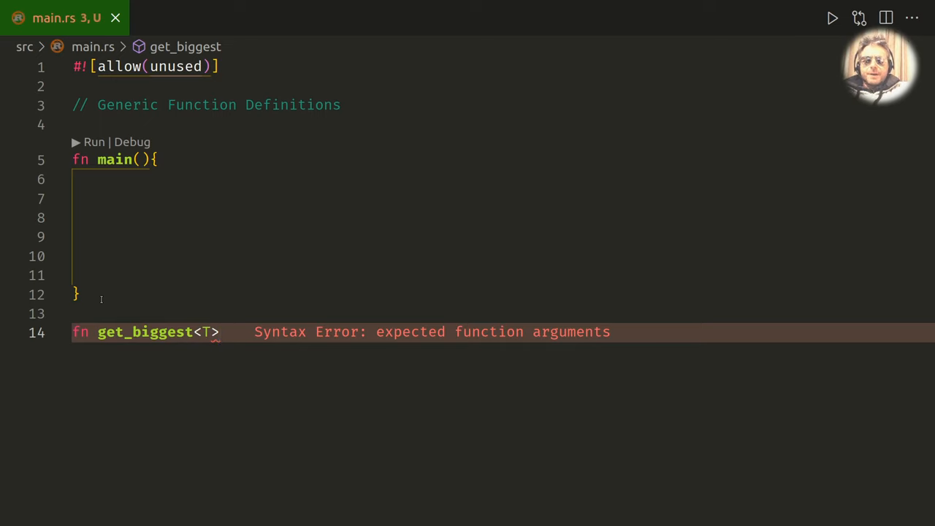
# Step: Add parameters x: T and y: T, return type T, and an opening brace
pyautogui.write('()')
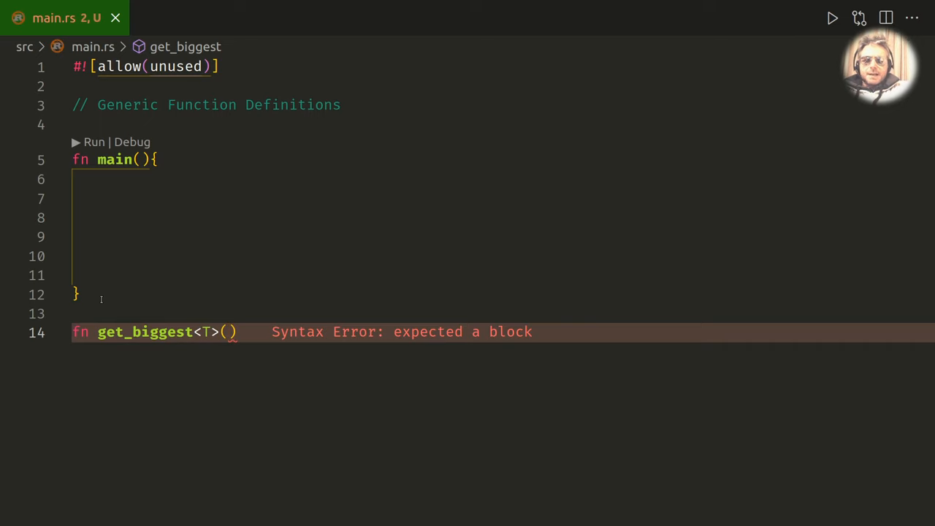
pyautogui.write('x')
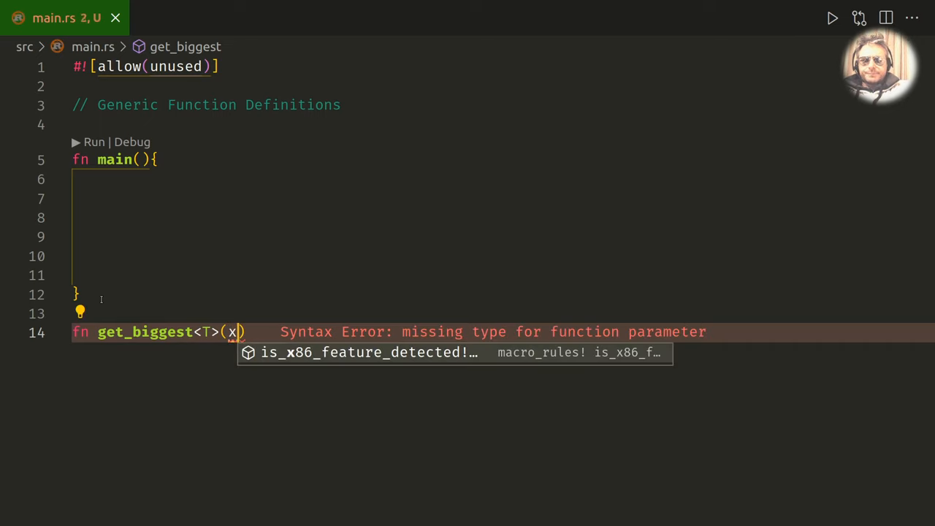
pyautogui.write(':T')
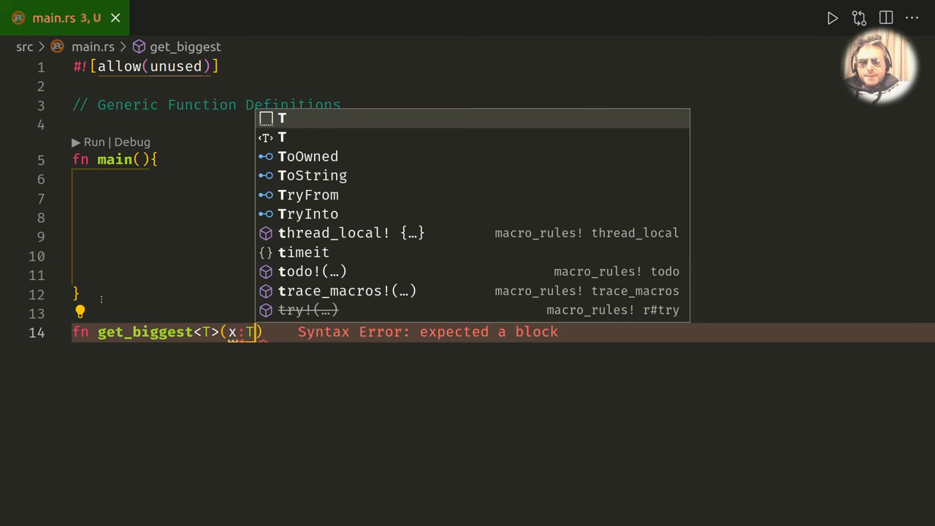
pyautogui.write(',')
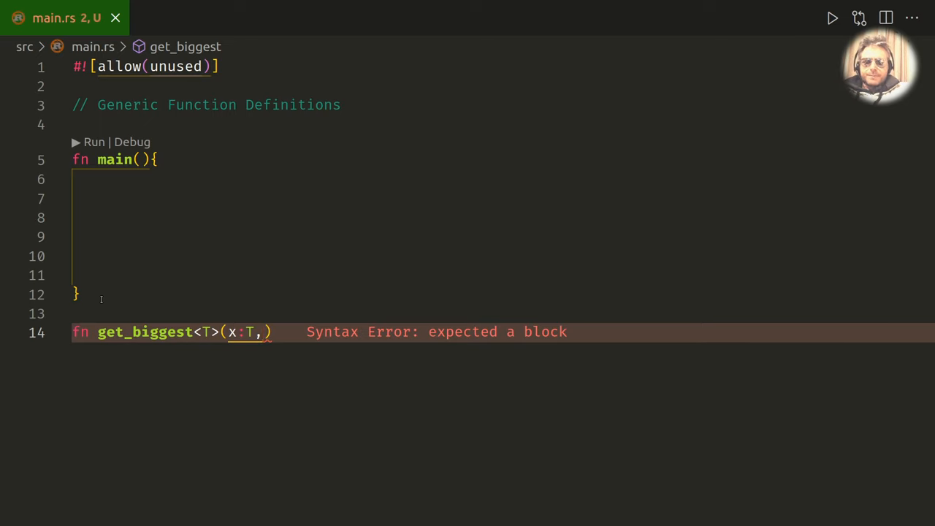
pyautogui.write('y:')
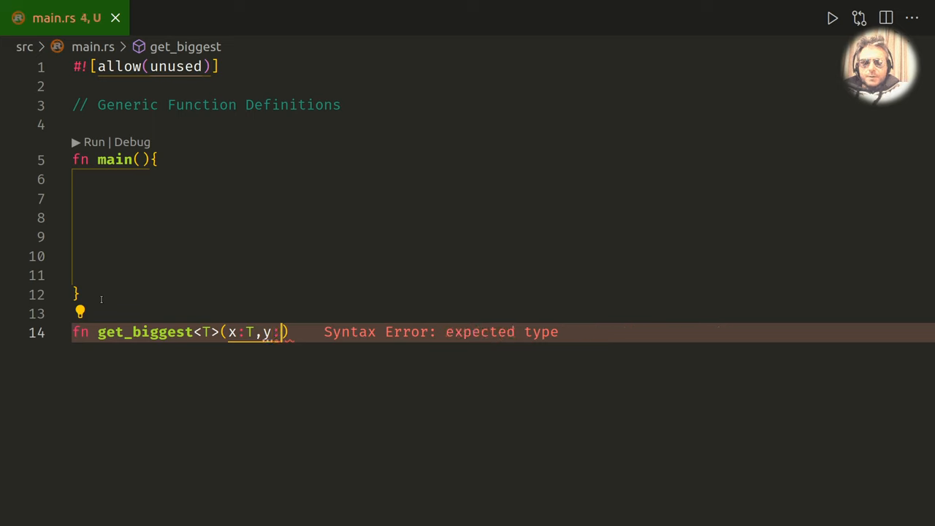
pyautogui.write('T')
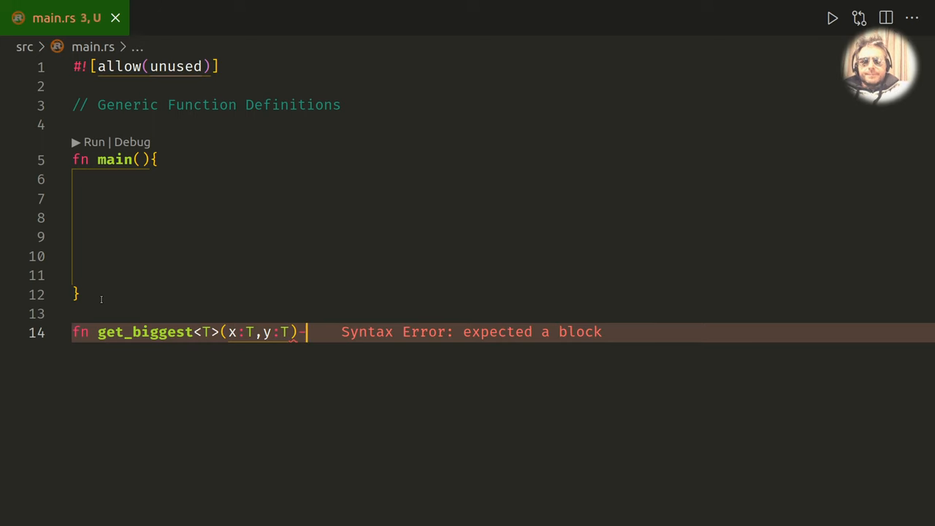
pyautogui.write('-')
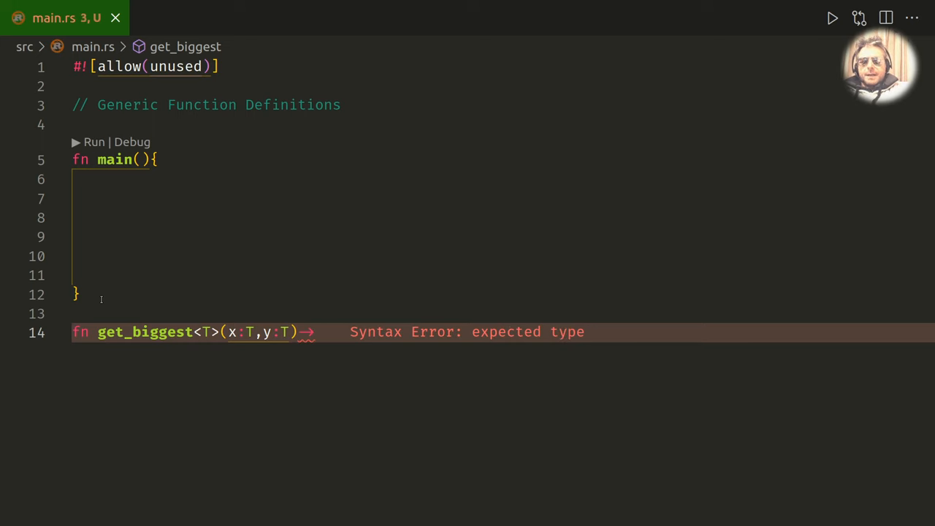
pyautogui.write('T')
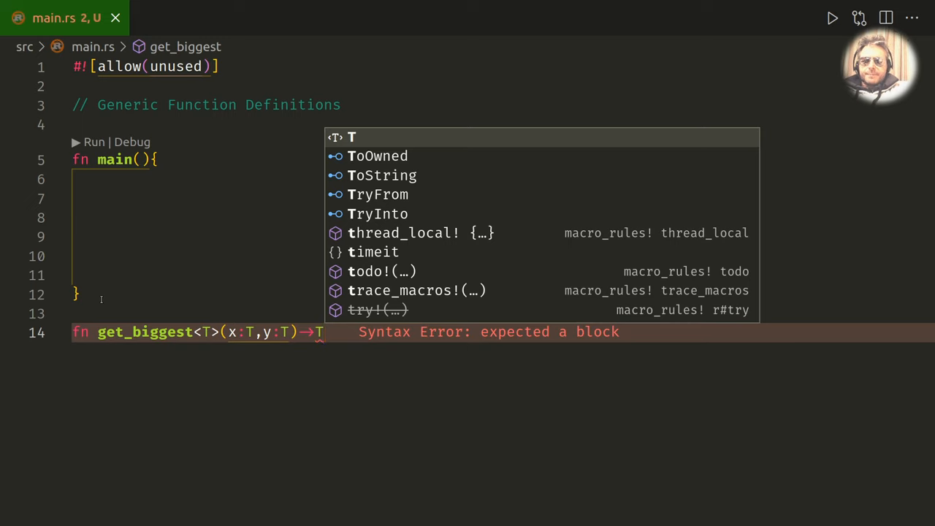
pyautogui.write('{')
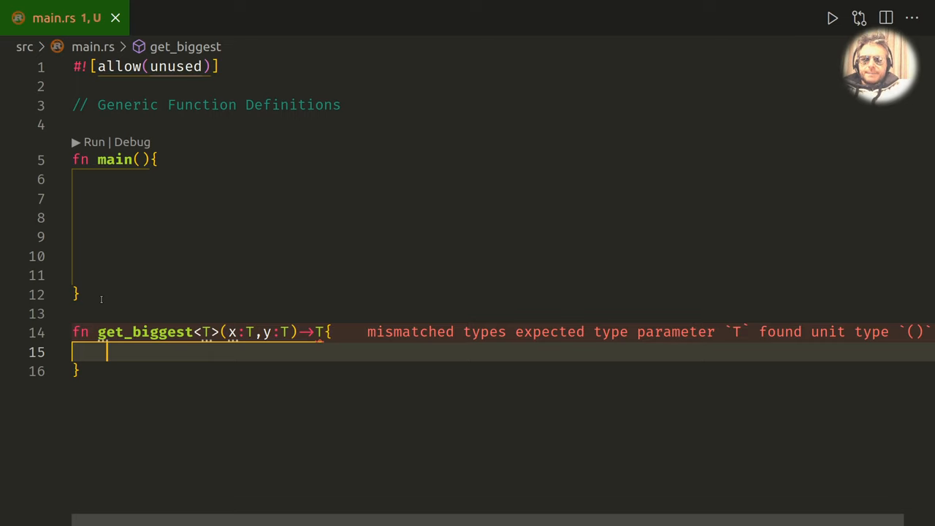
# Step: Write the body as if x > y { x } else { y }
pyautogui.write('i')
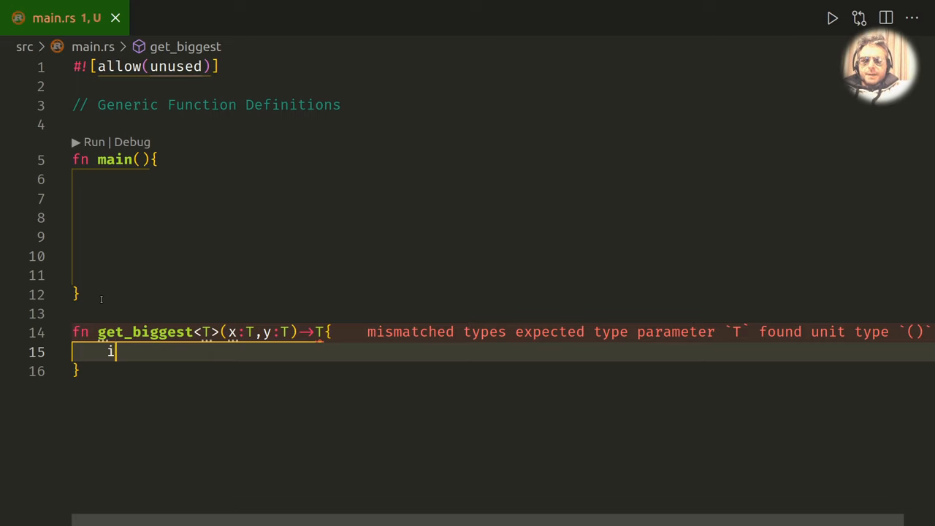
pyautogui.write('f x >')
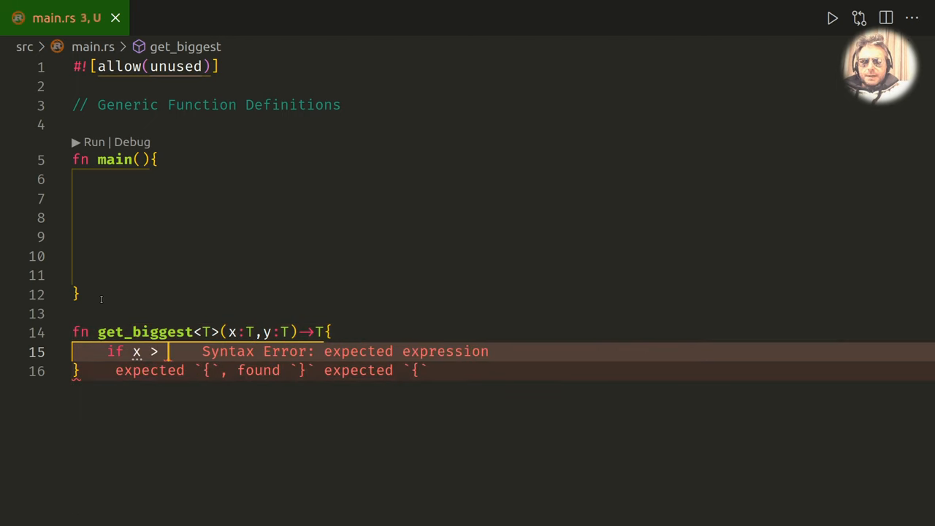
pyautogui.write('y {')
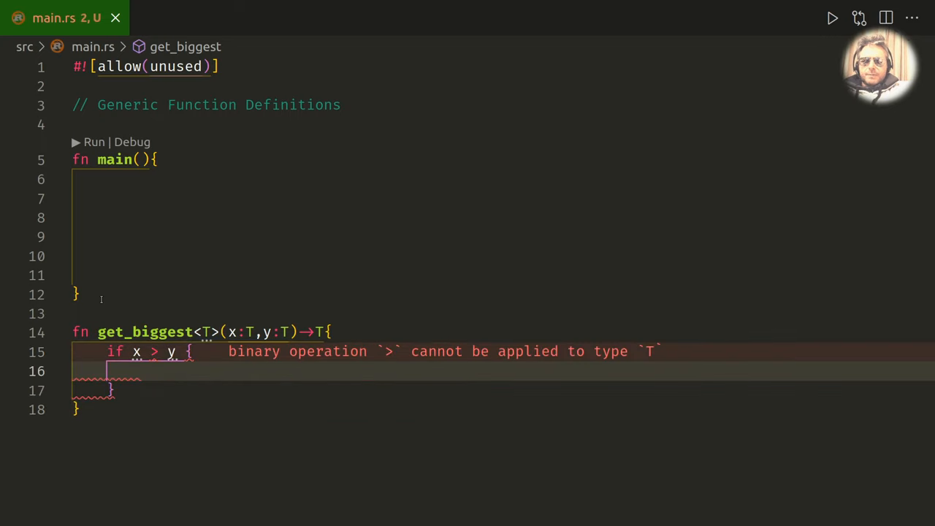
pyautogui.write('x')
pyautogui.click(504, 390)
pyautogui.write(' else {')
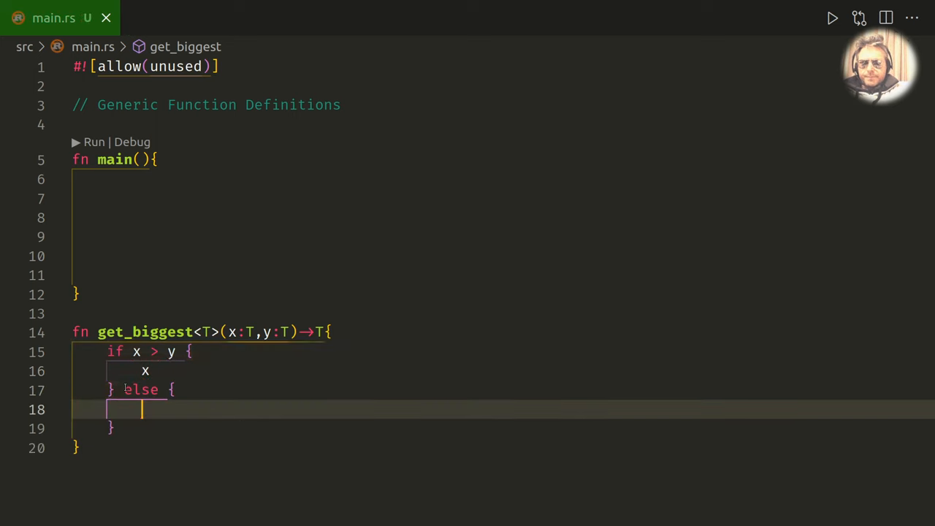
pyautogui.write('y')
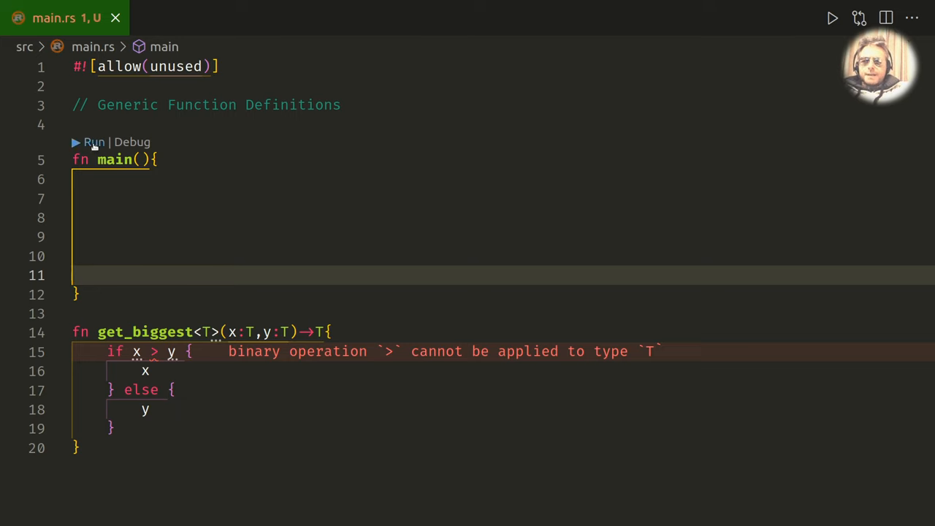
# Step: Run the program, read the E0369 error, and bound T with PartialOrd
pyautogui.click(93, 142)
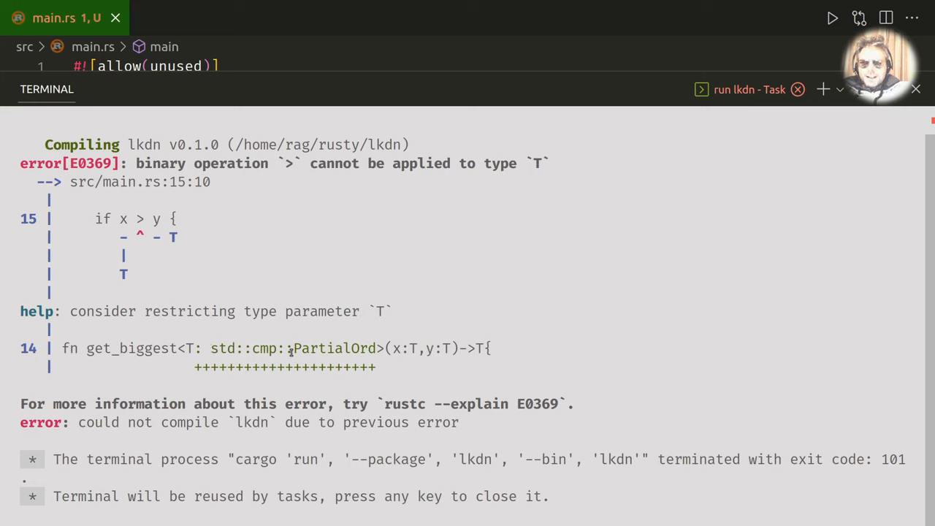
pyautogui.moveTo(292, 349)
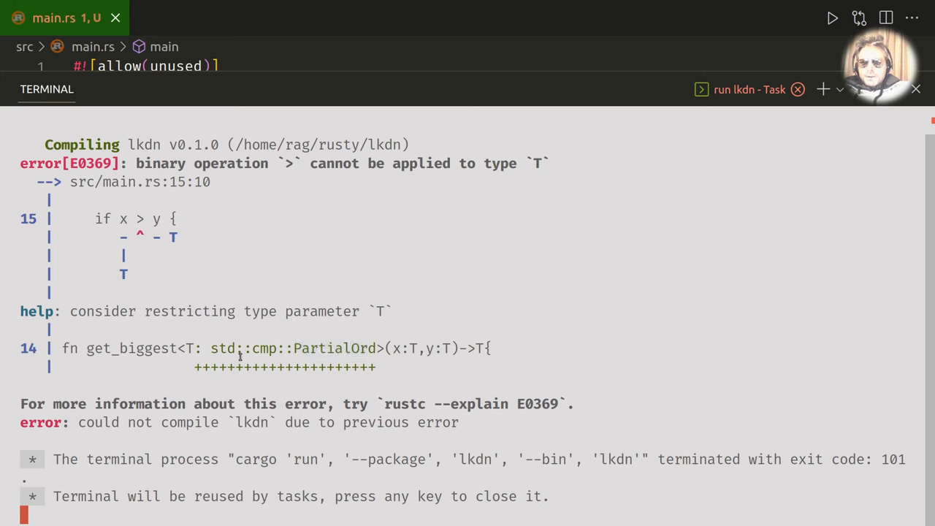
pyautogui.doubleClick(223, 347)
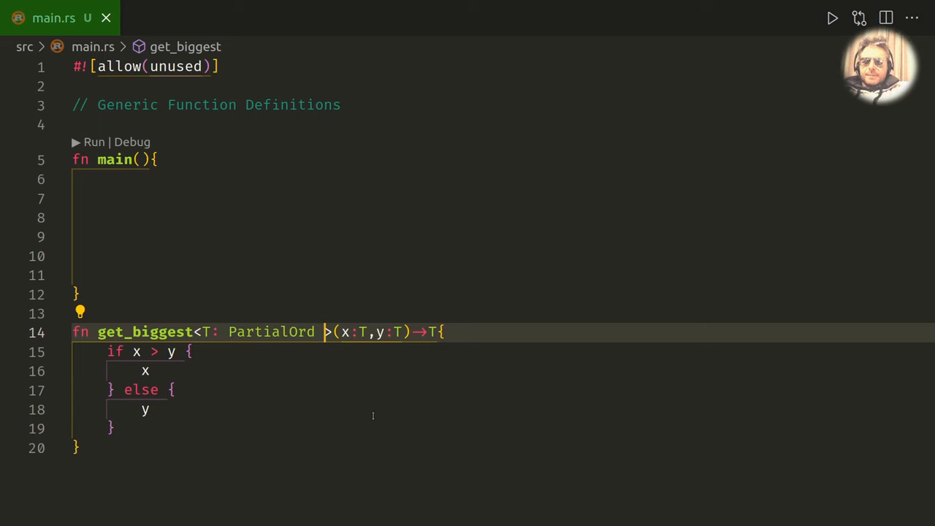
# Step: Run cargo fmt in the integrated terminal to reformat main.rs
pyautogui.press('ctrl+`')
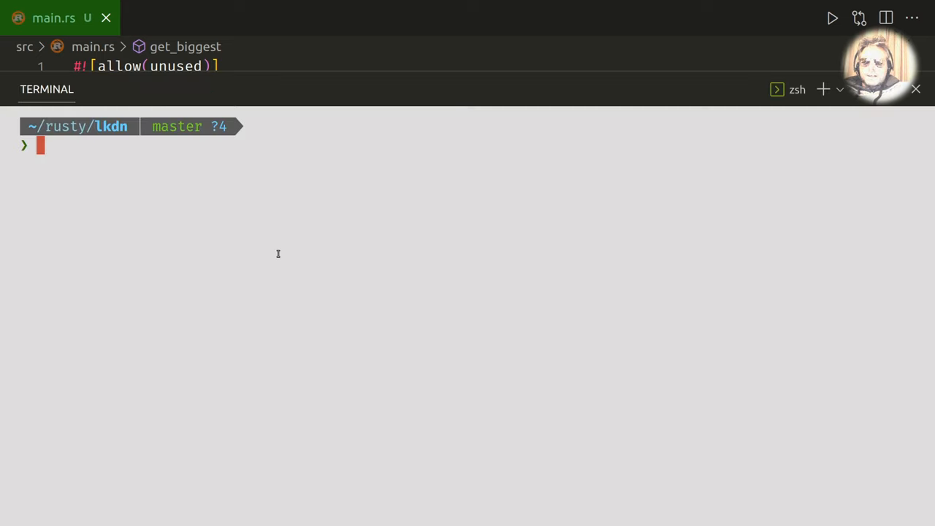
pyautogui.write('c')
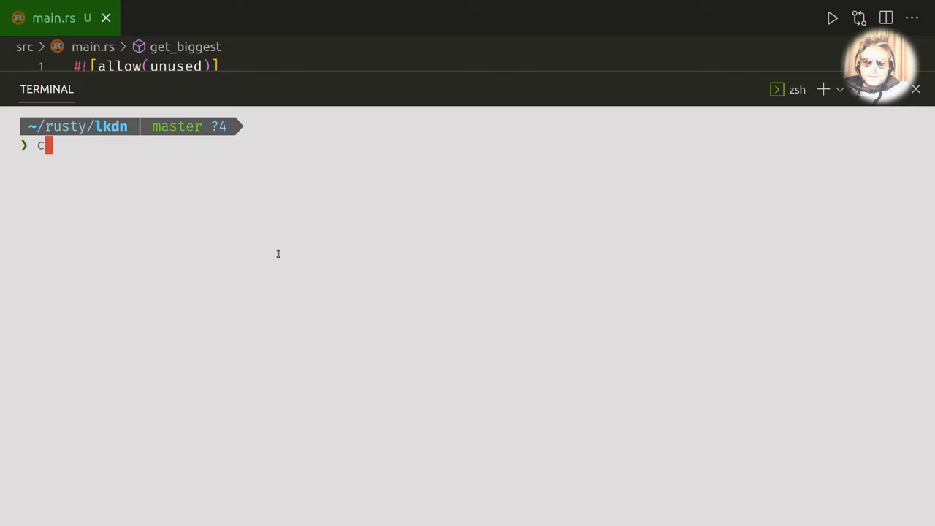
pyautogui.write('argo')
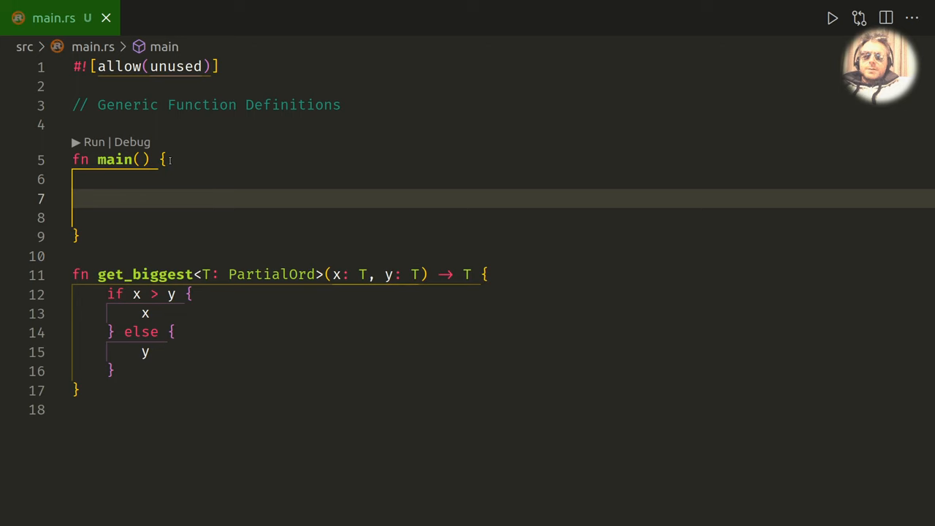
# Step: Add println!("{:?}", get_biggest(x, y)); inside main
pyautogui.write('p')
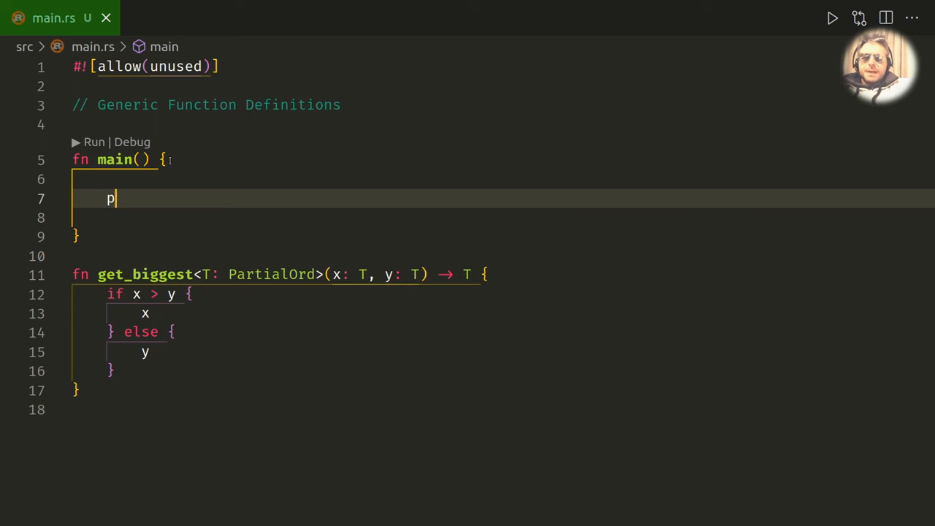
pyautogui.write('rintln!')
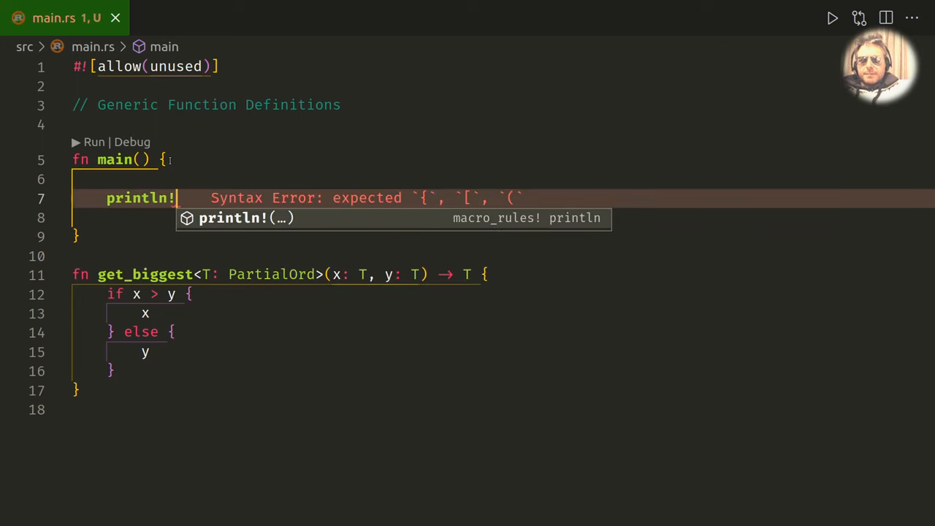
pyautogui.write('("{}")')
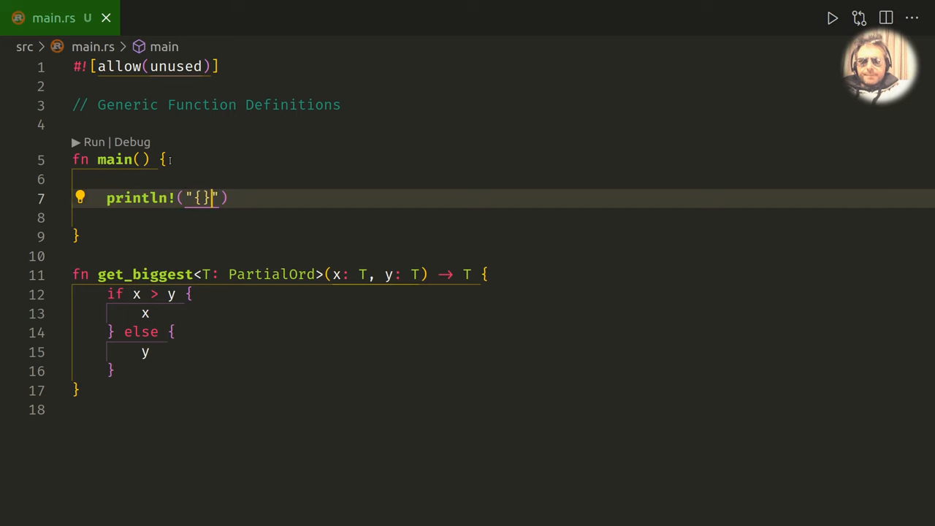
pyautogui.write(':?')
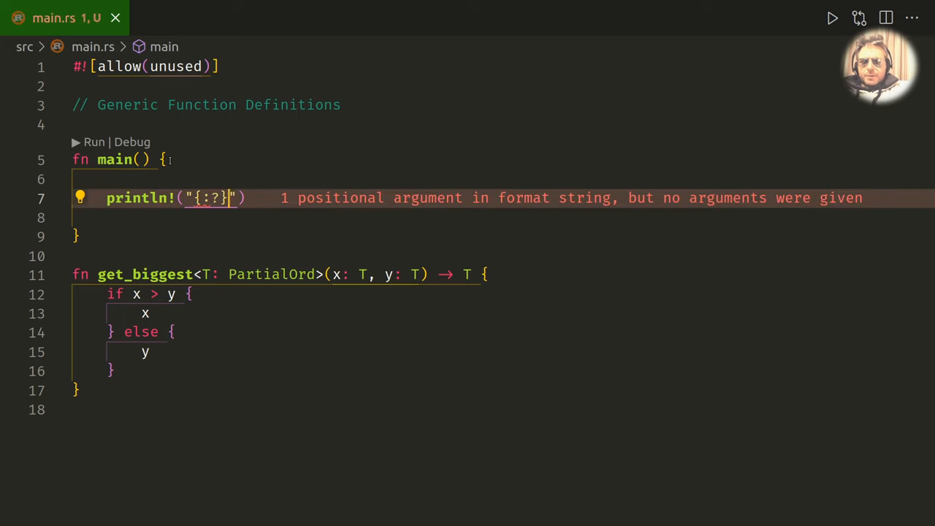
pyautogui.write(',')
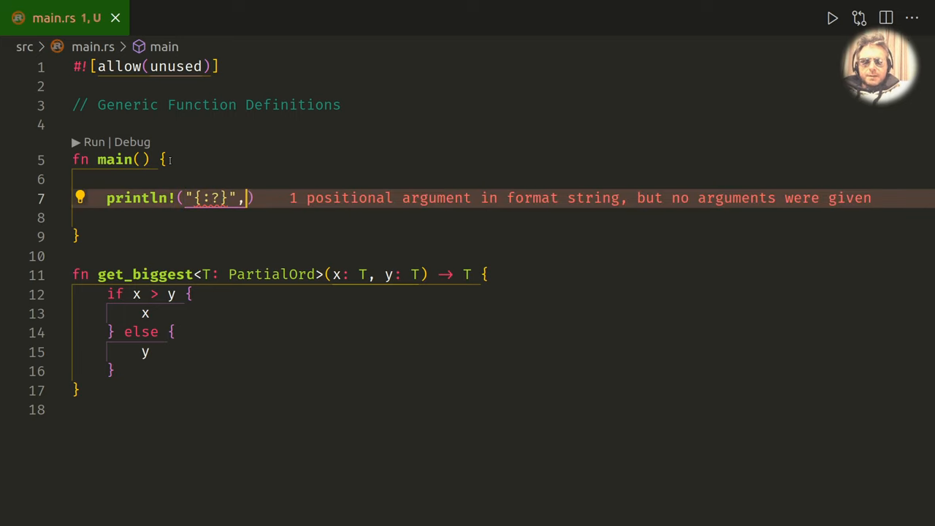
pyautogui.write('get_biggest(x, y')
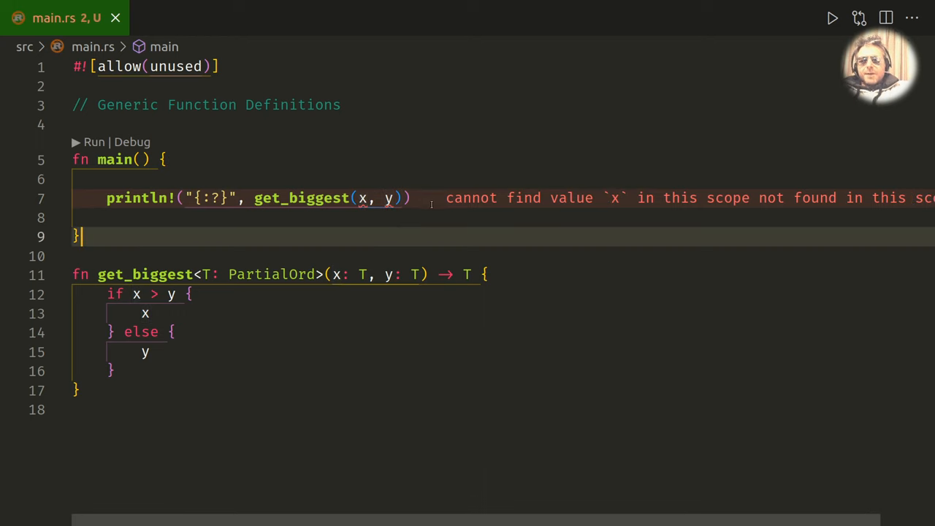
pyautogui.write(';')
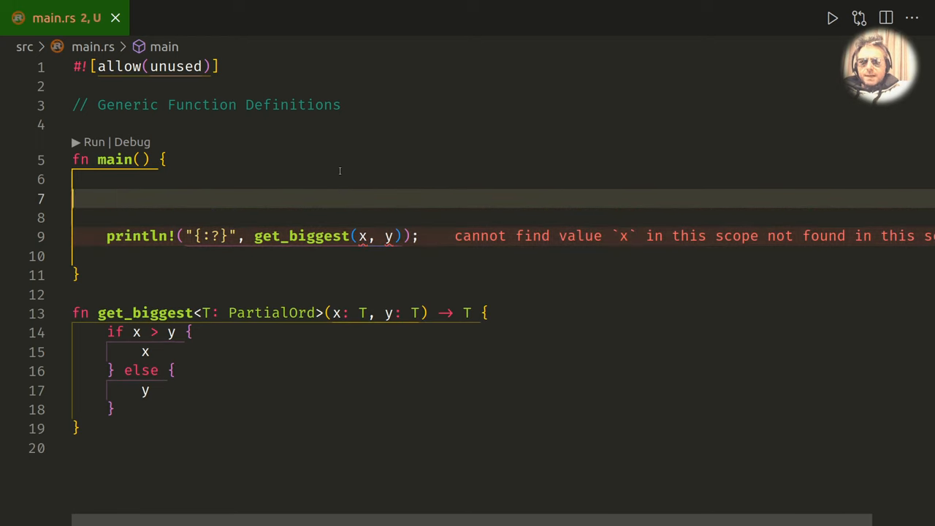
# Step: Declare let x: f32 = 12.1; and let y: f32 = 11.0; above the print
pyautogui.write('let')
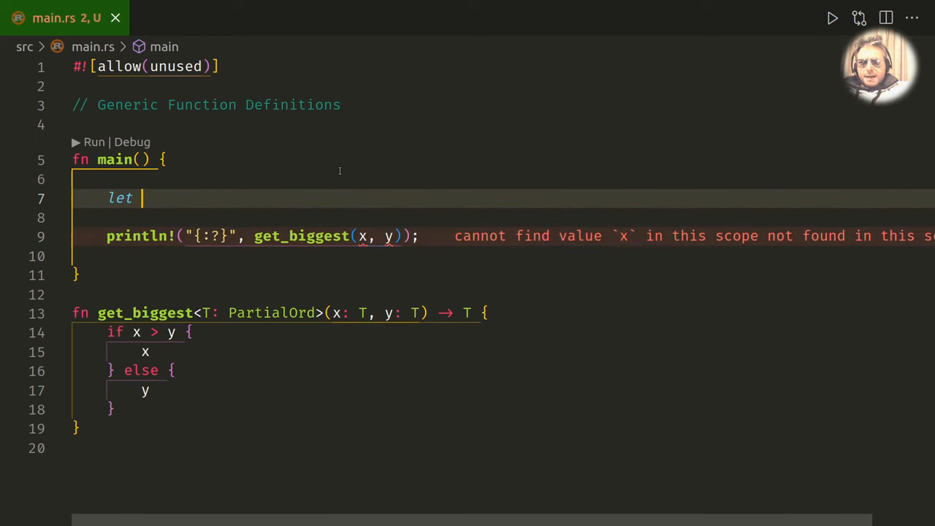
pyautogui.write('x:')
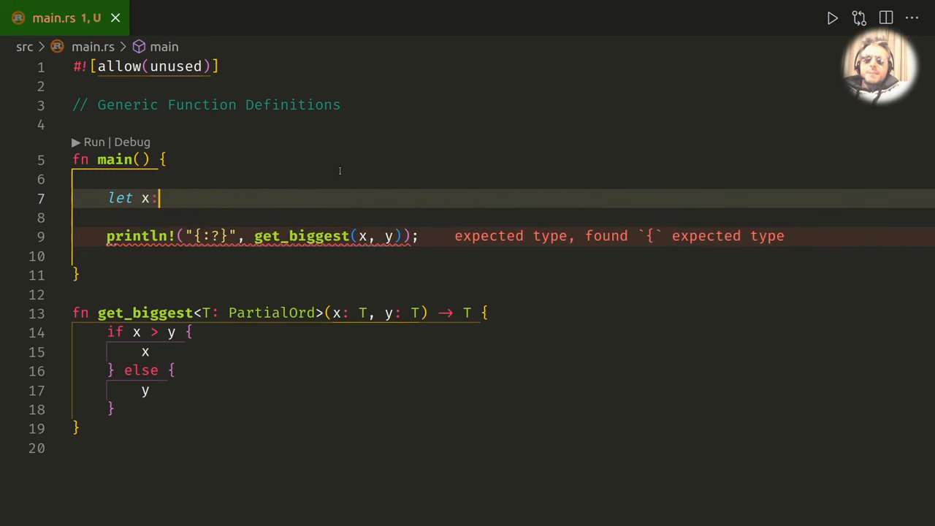
pyautogui.write('f32 =')
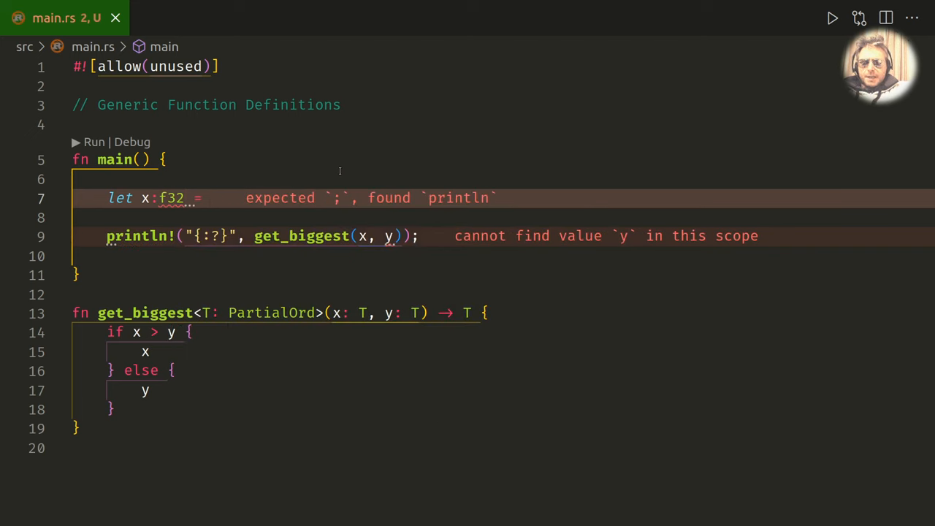
pyautogui.write('12.1;')
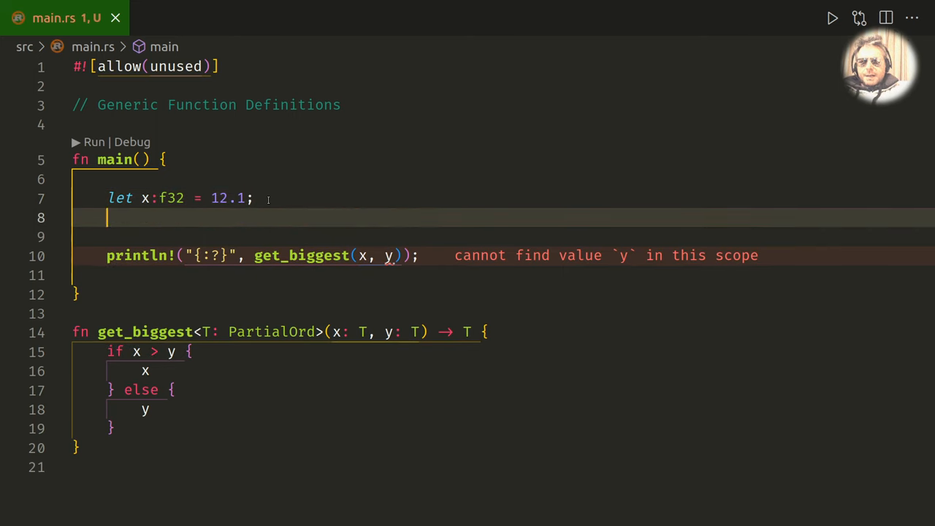
pyautogui.write('let')
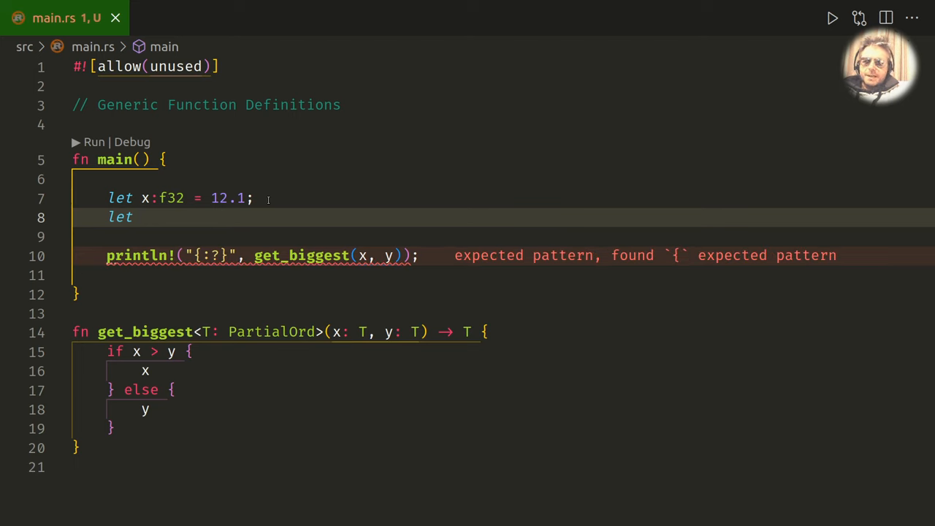
pyautogui.write('y')
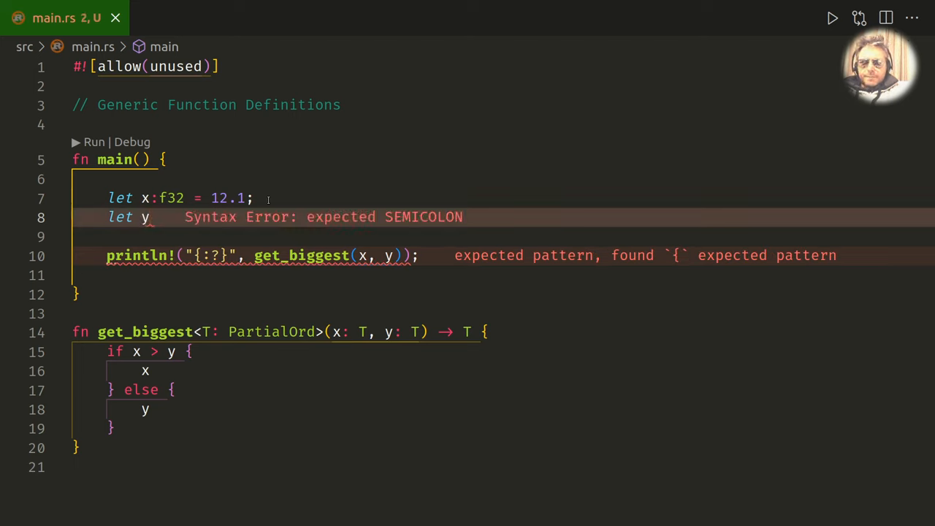
pyautogui.write(':f32 =')
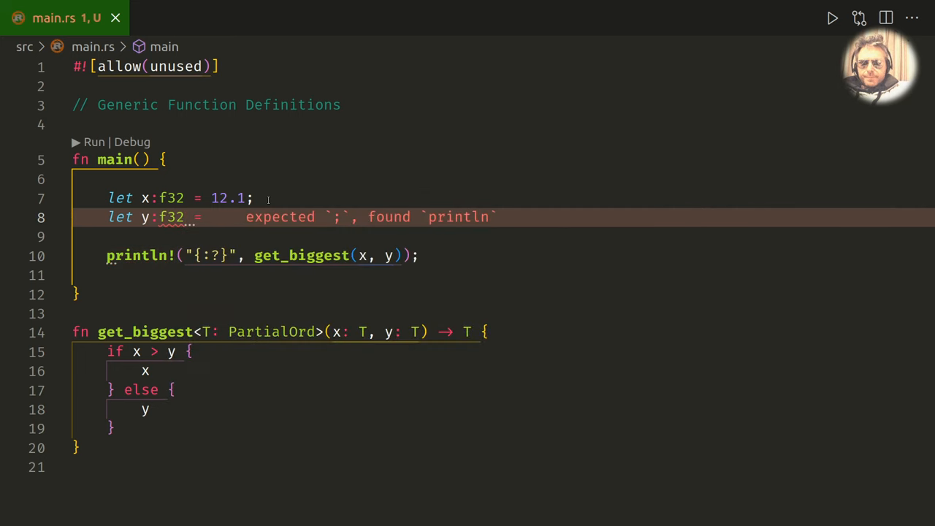
pyautogui.write('11')
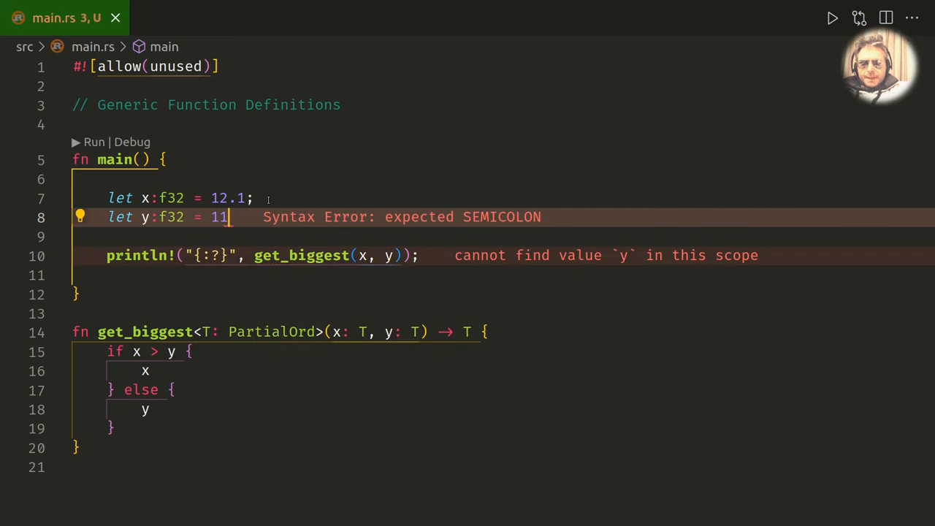
pyautogui.write('.0;')
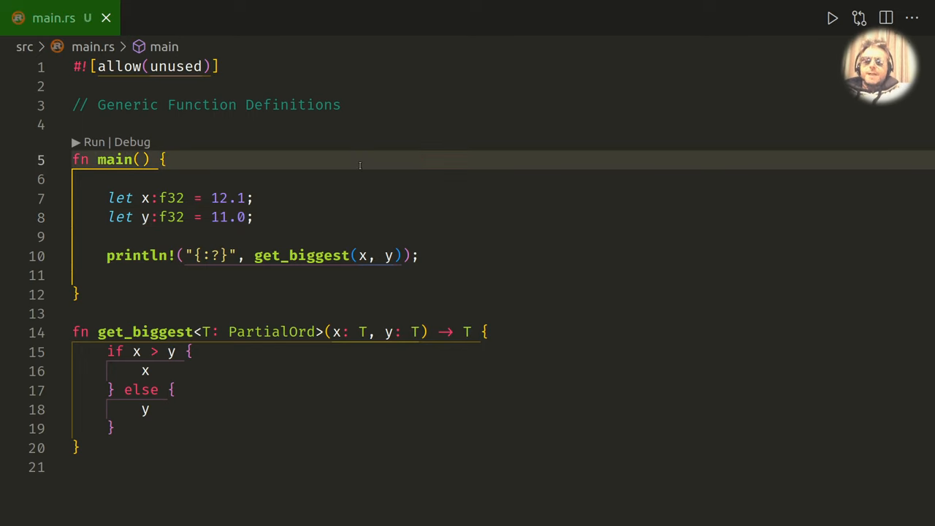
pyautogui.moveTo(348, 154)
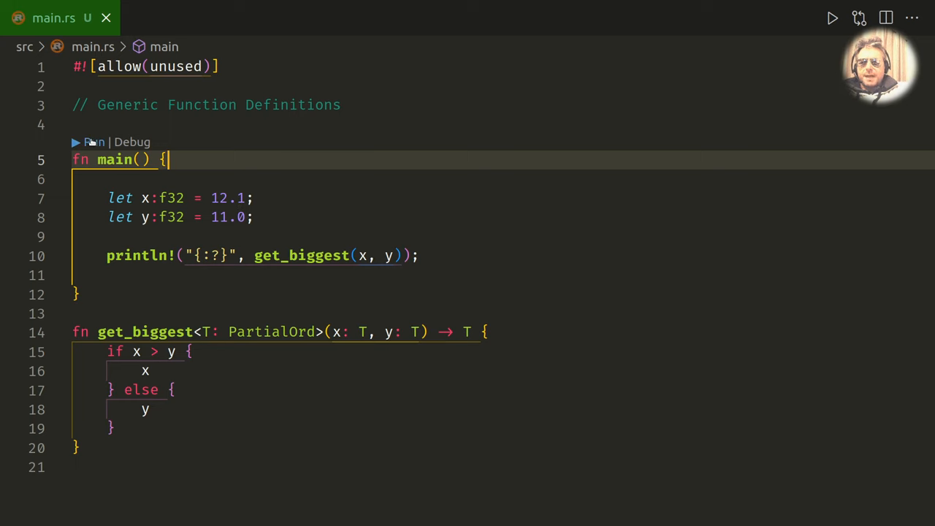
pyautogui.click(93, 142)
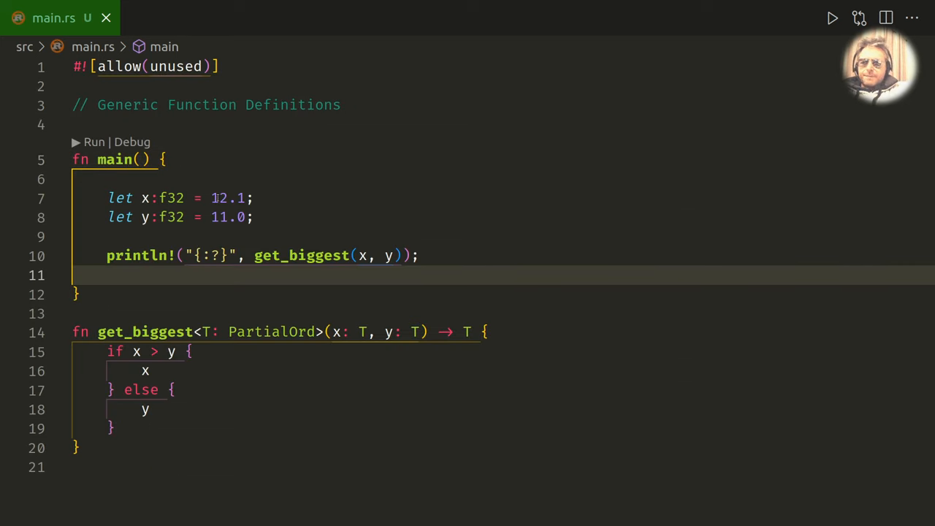
# Step: Change x and y from f32 to u8, with x = 12 and y = 15
pyautogui.press('Backspace')
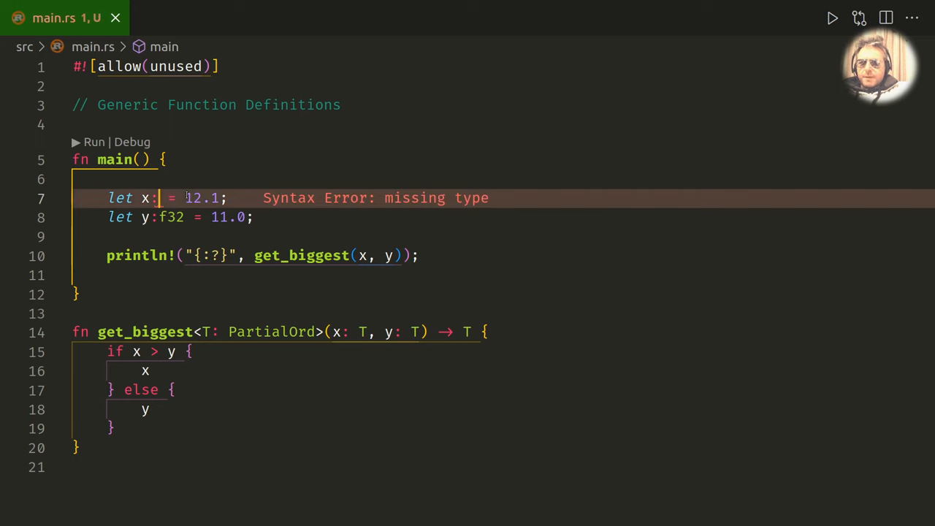
pyautogui.write('f32:u')
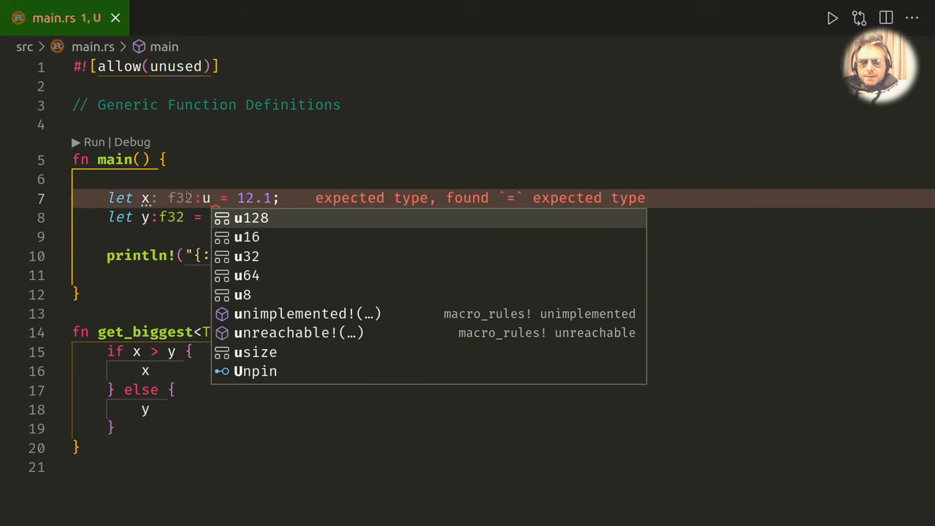
pyautogui.write('8')
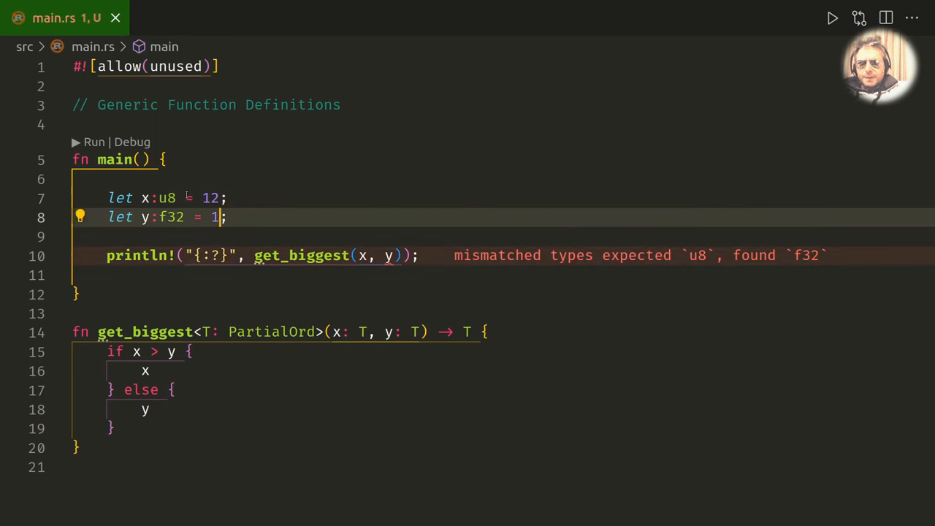
pyautogui.write('5')
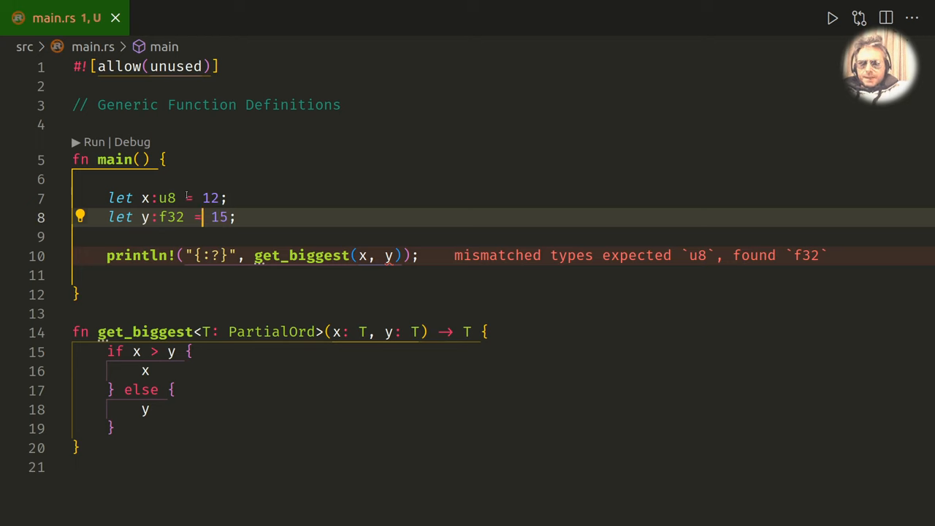
pyautogui.write('u8')
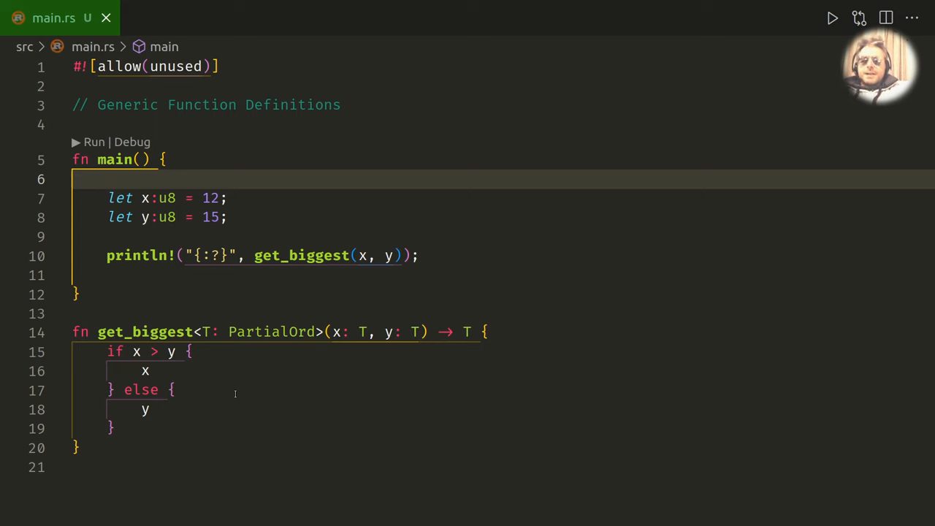
pyautogui.moveTo(407, 407)
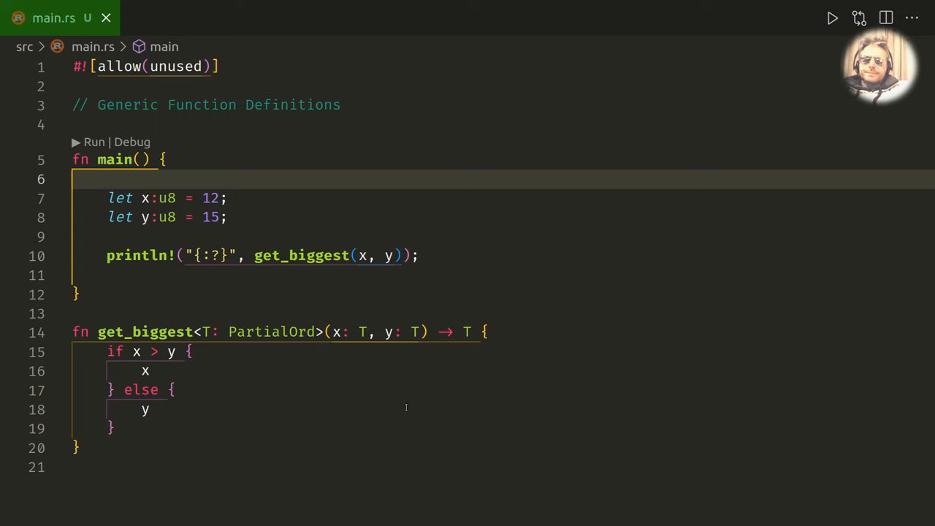
pyautogui.moveTo(324, 409)
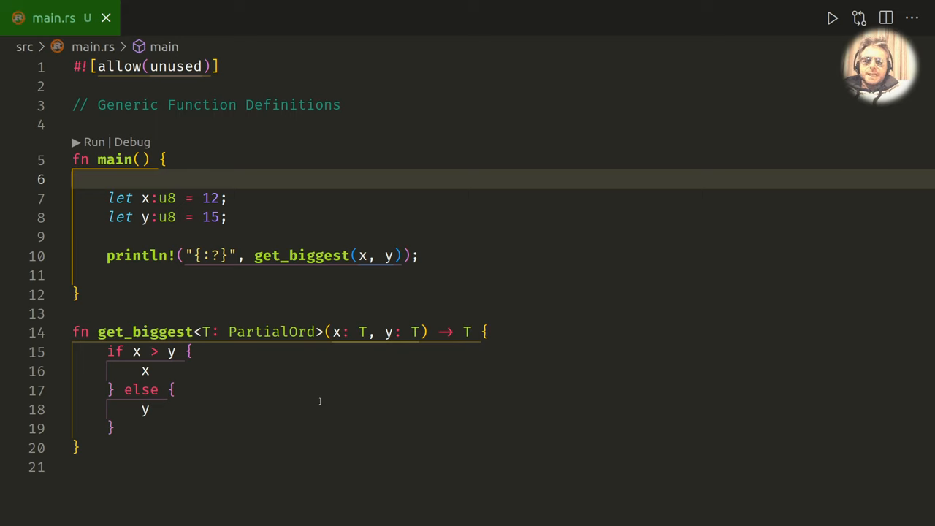
pyautogui.moveTo(442, 371)
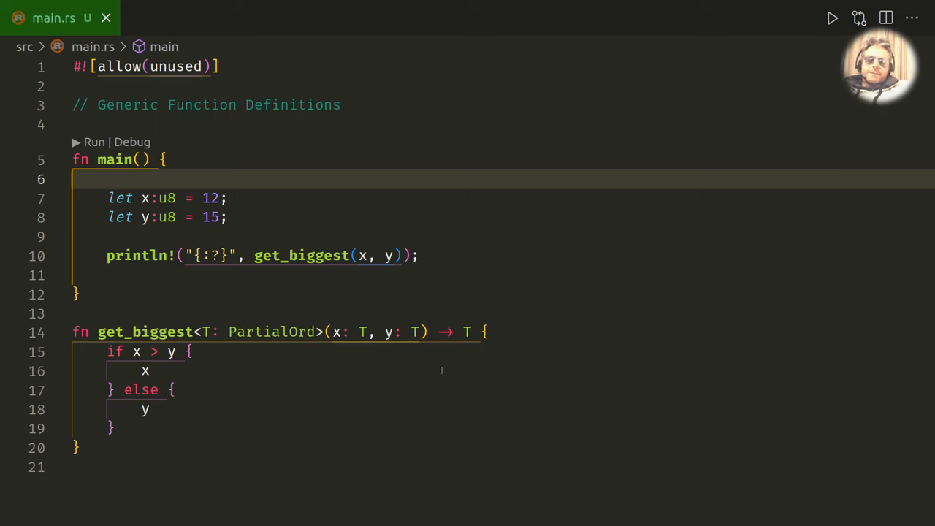
pyautogui.moveTo(451, 413)
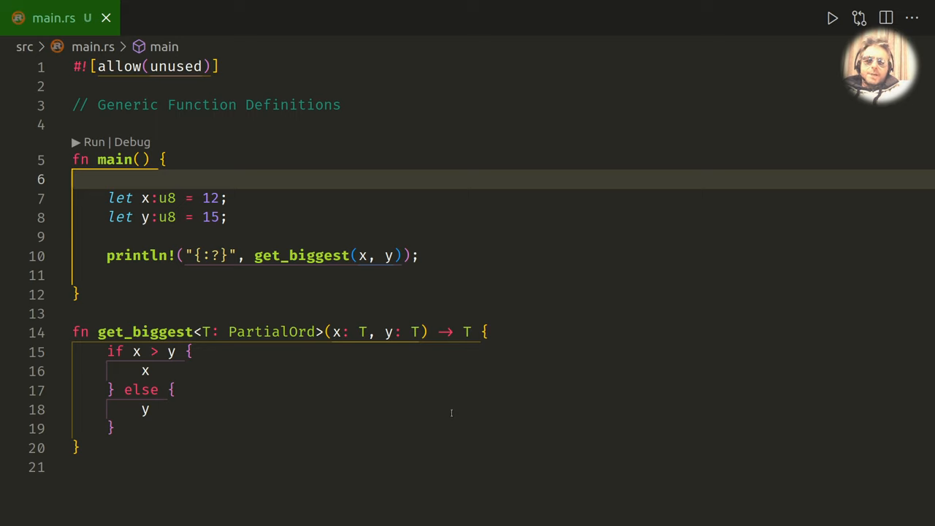